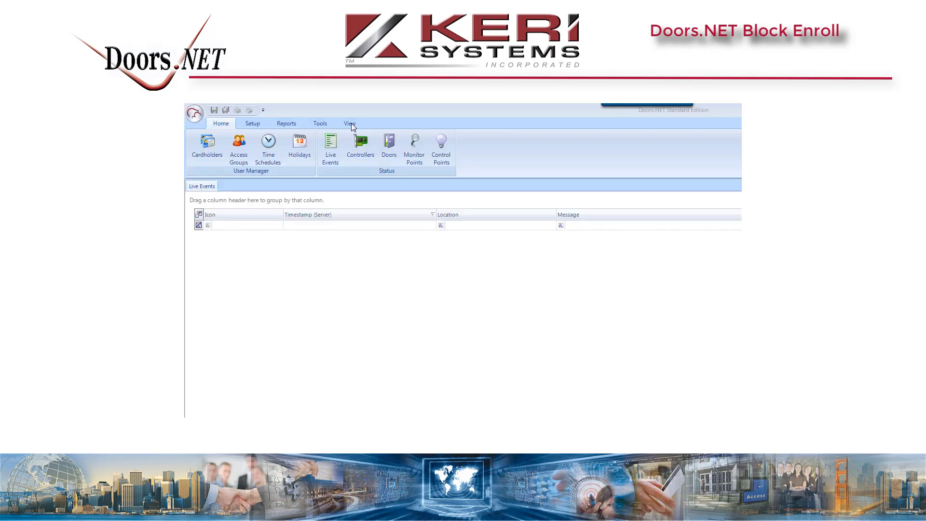
left_click(349, 123)
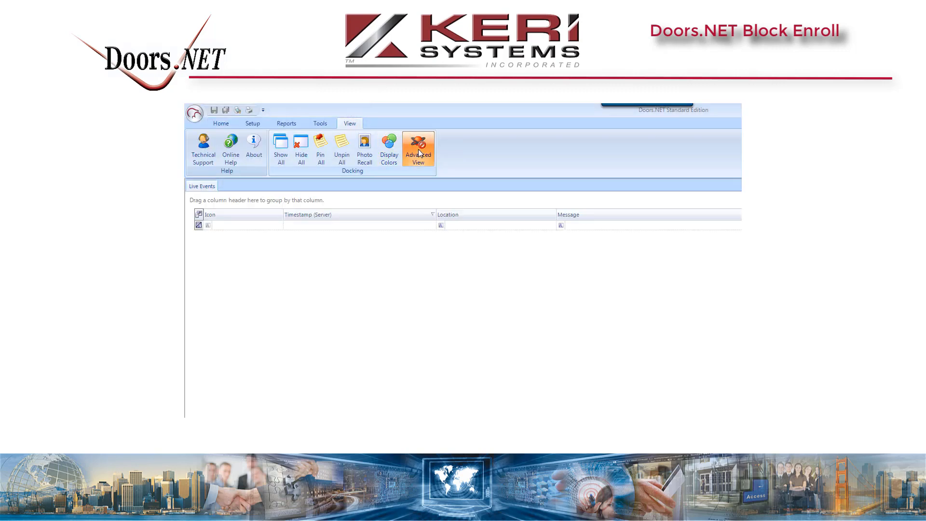
left_click(418, 149)
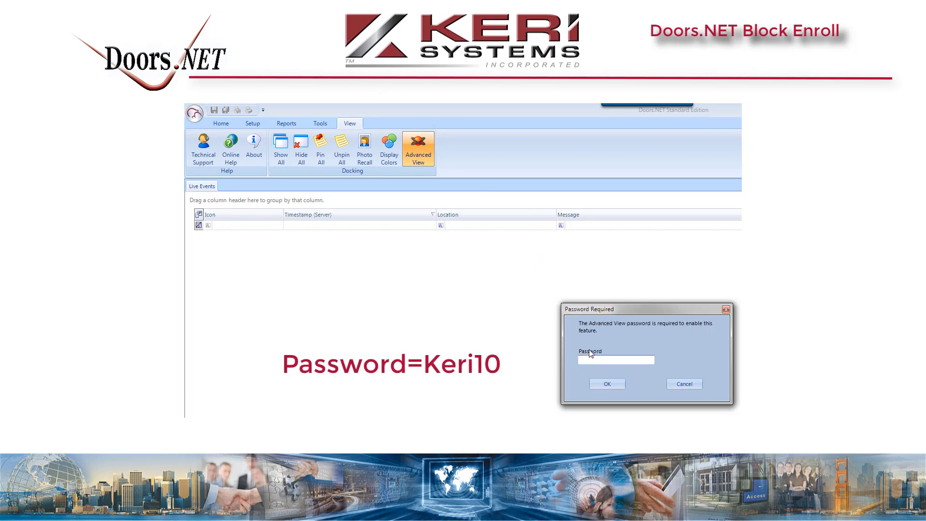
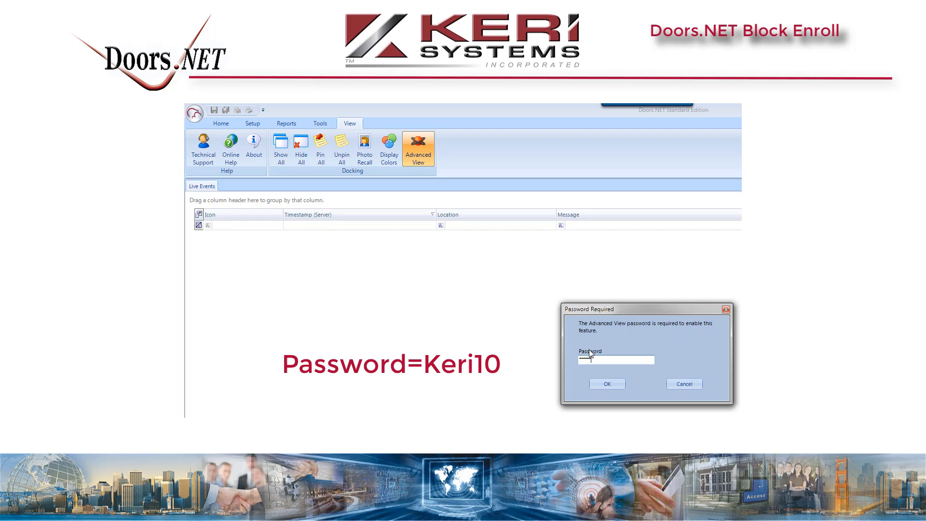
left_click(606, 383)
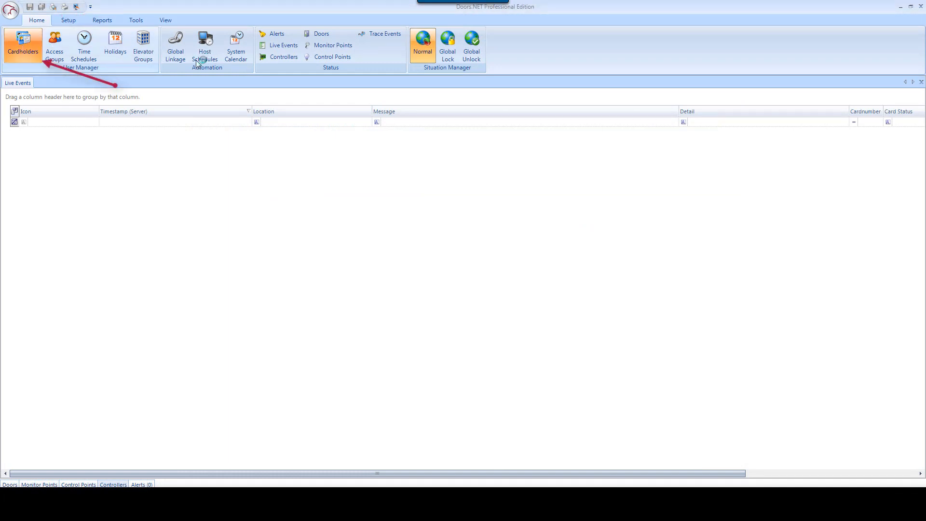
left_click(23, 47)
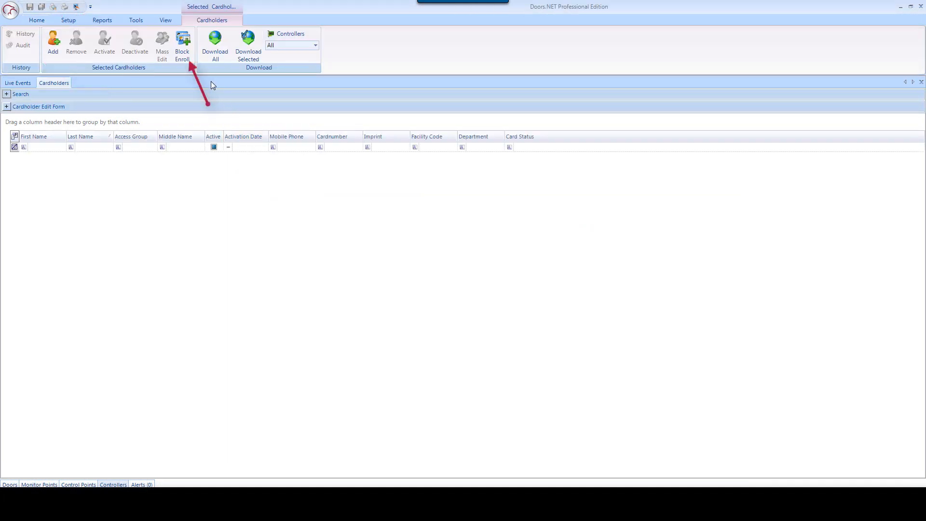
left_click(182, 42)
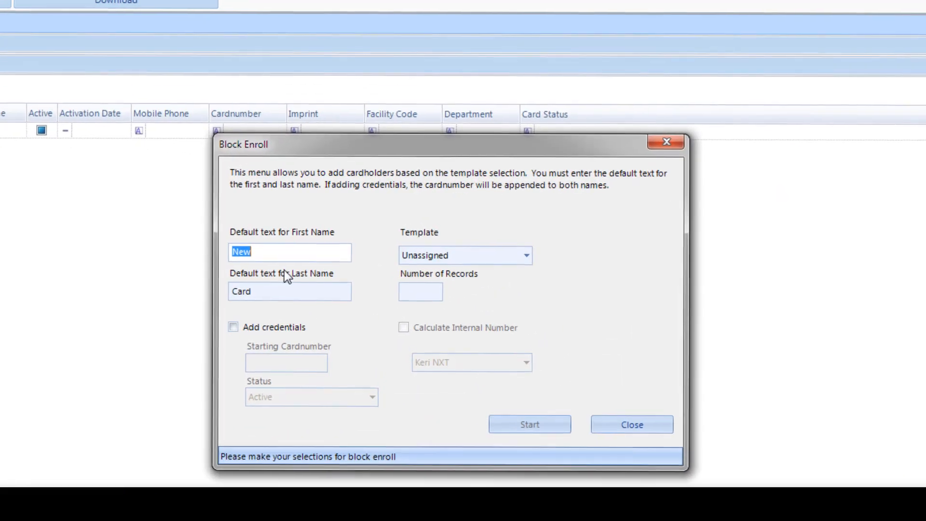
left_click(420, 293)
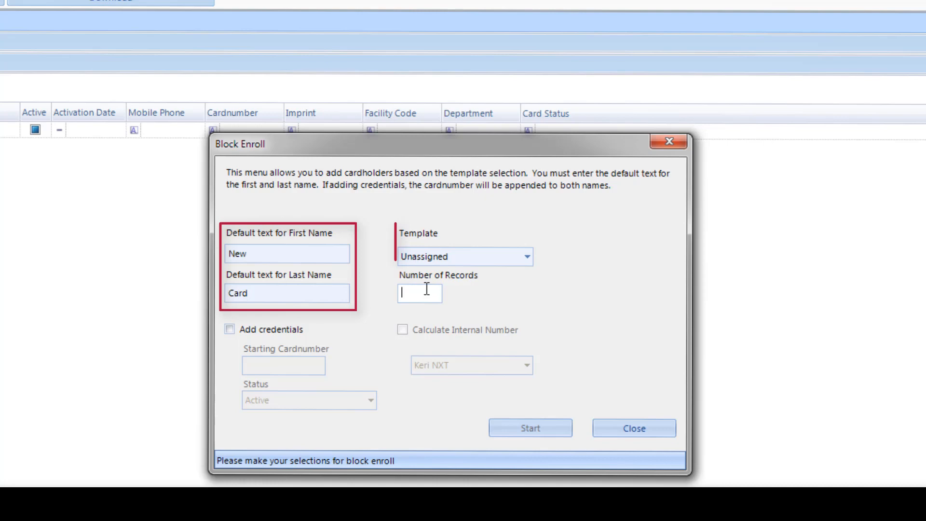
left_click(464, 256)
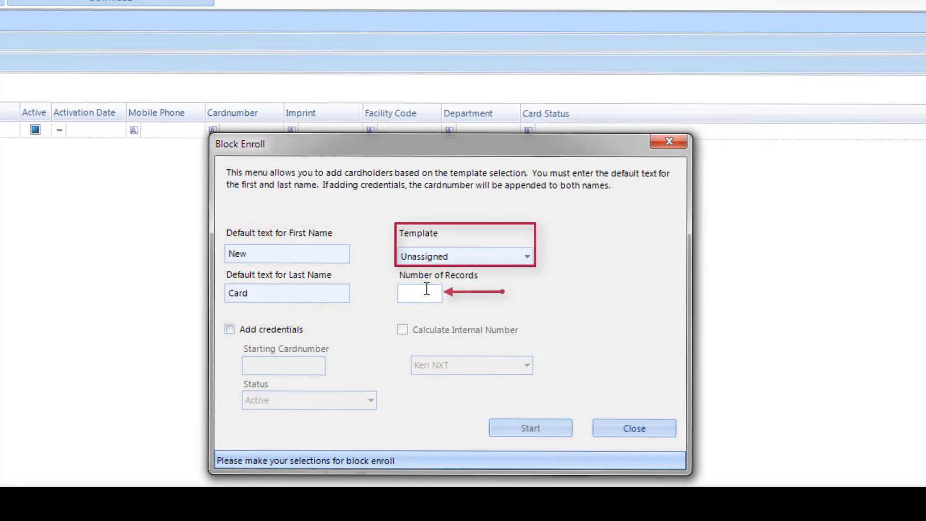
type("20")
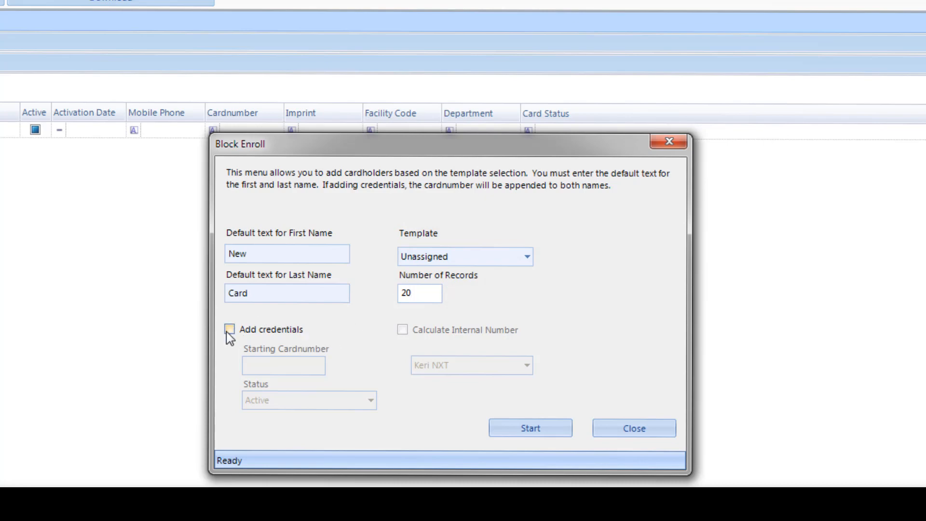
left_click(419, 293)
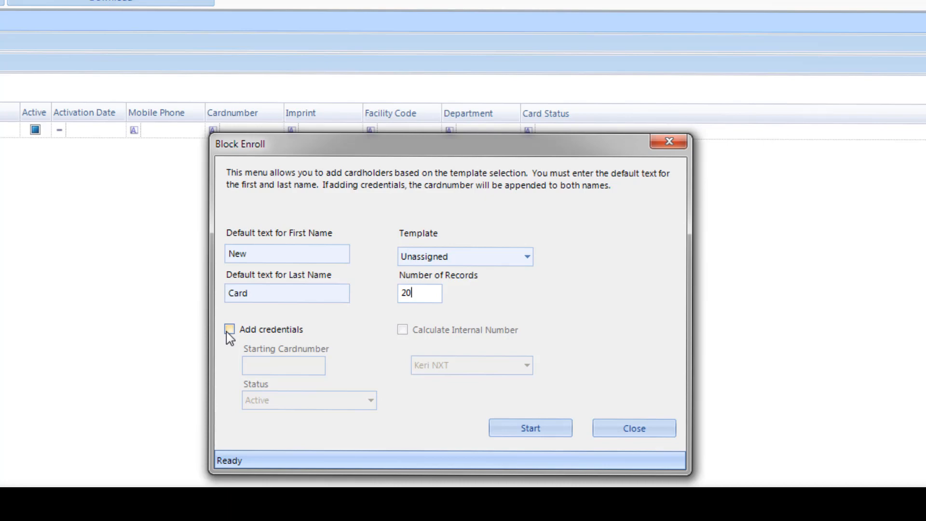
left_click(229, 329)
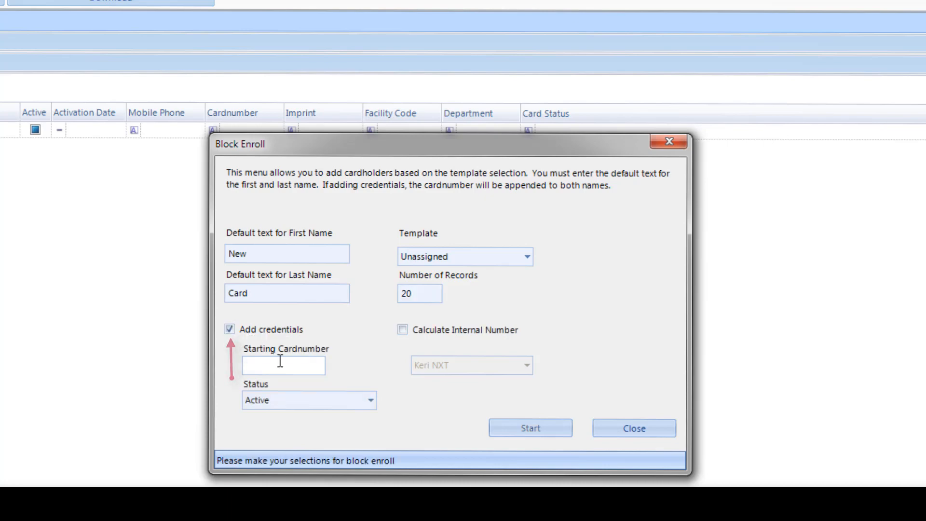
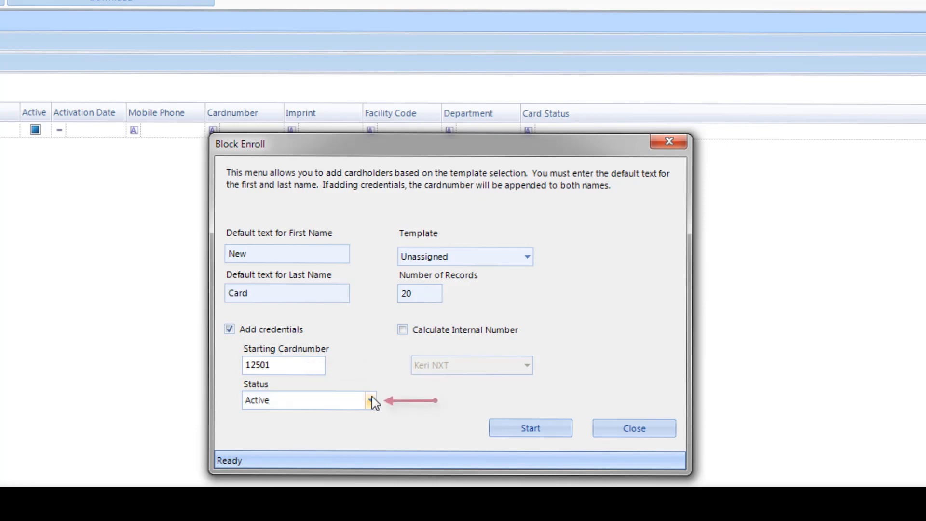
left_click(369, 400)
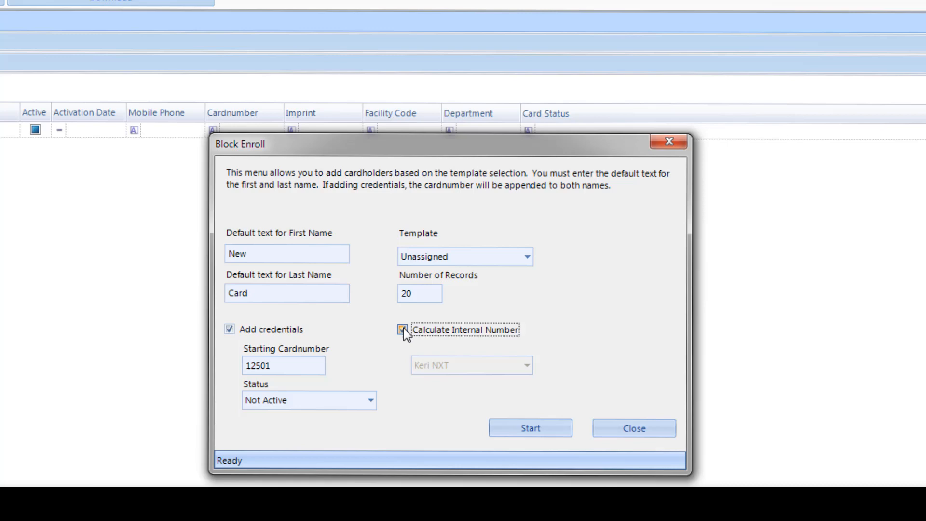
- Enable internal number calculation using Wiegand 26-bit format and facility code 27
left_click(402, 330)
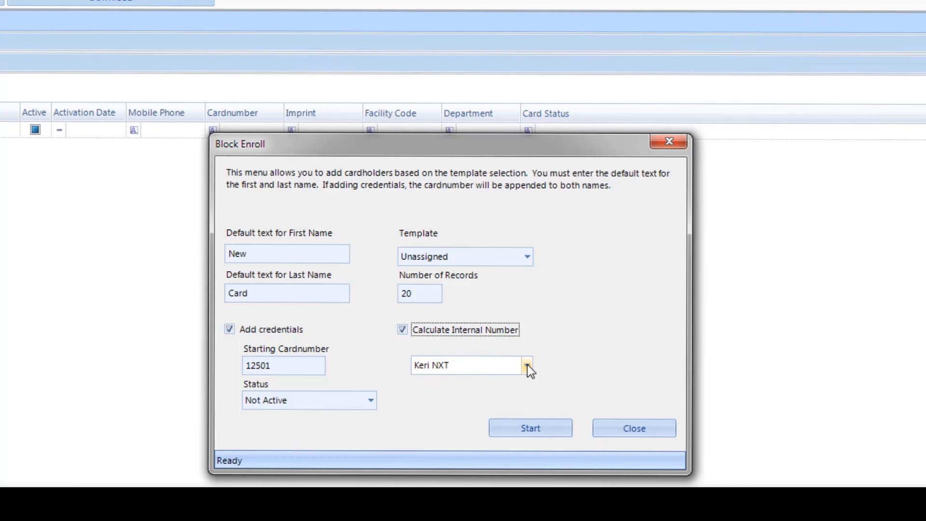
left_click(526, 365)
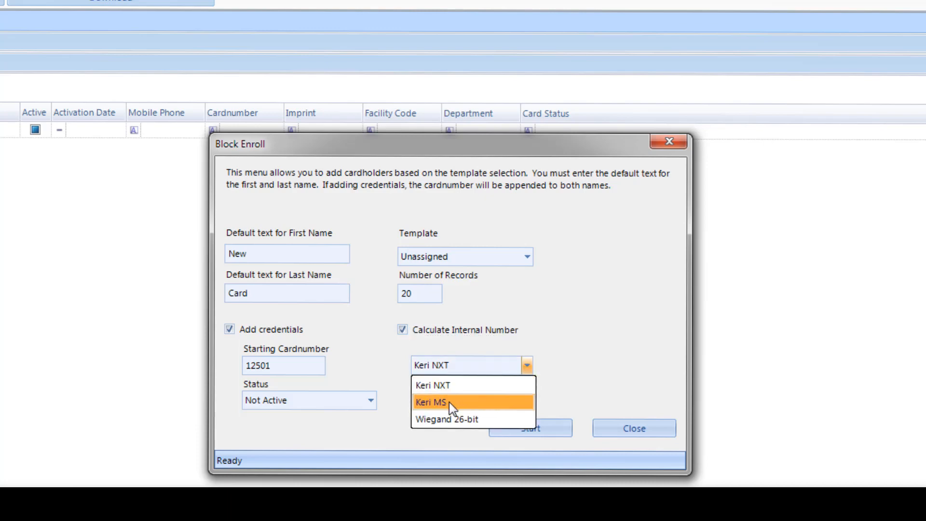
left_click(447, 418)
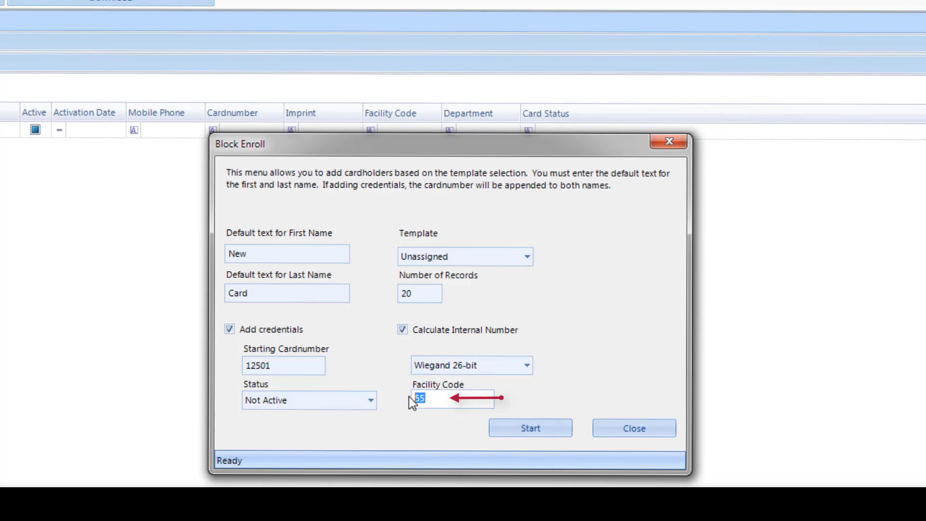
type("27")
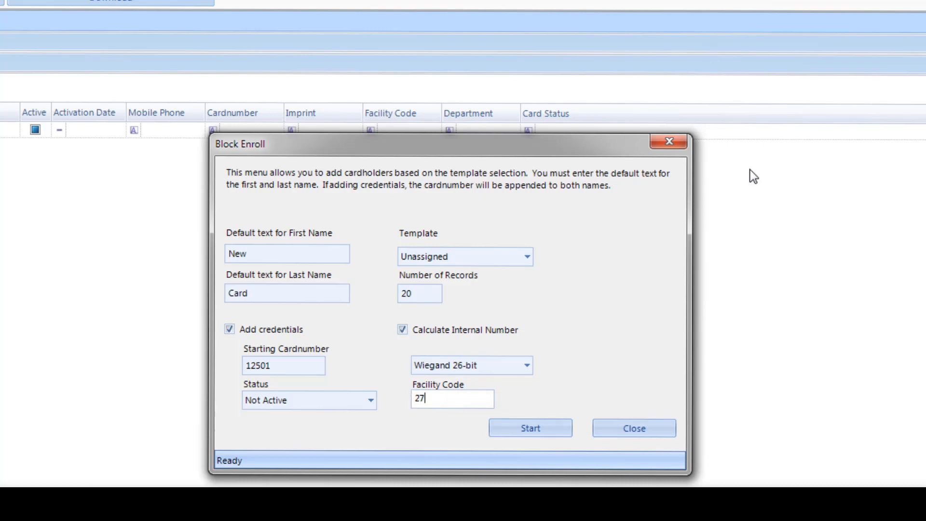
mouse_move(529, 428)
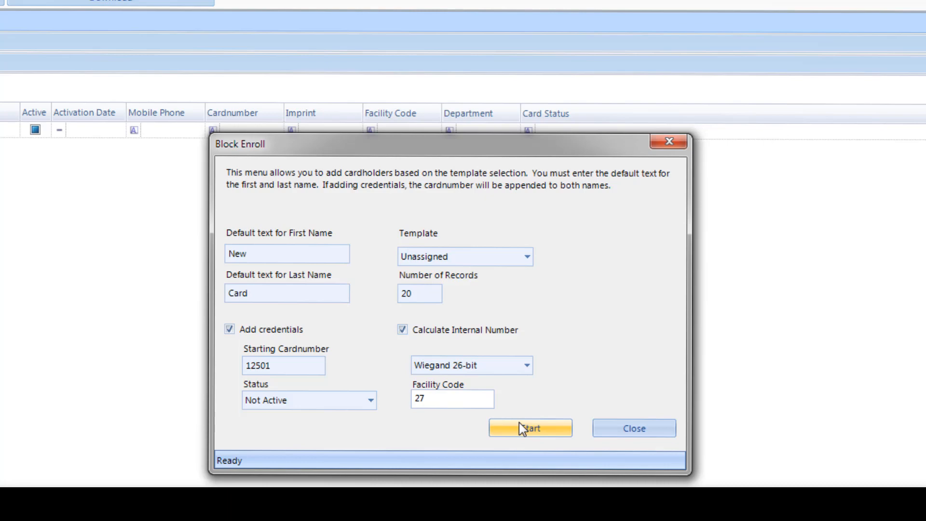
- Start the block enroll and confirm the reviewed summary to create 20 cardholders
left_click(529, 428)
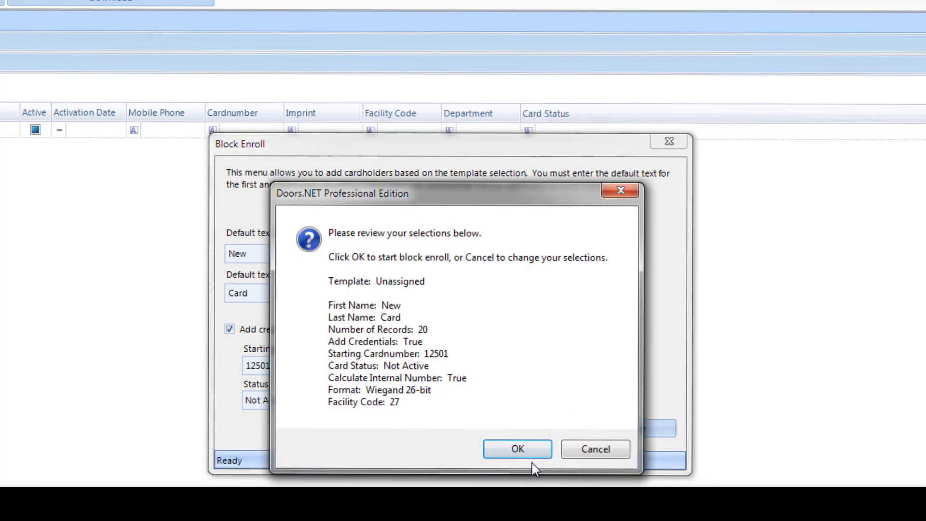
mouse_move(331, 259)
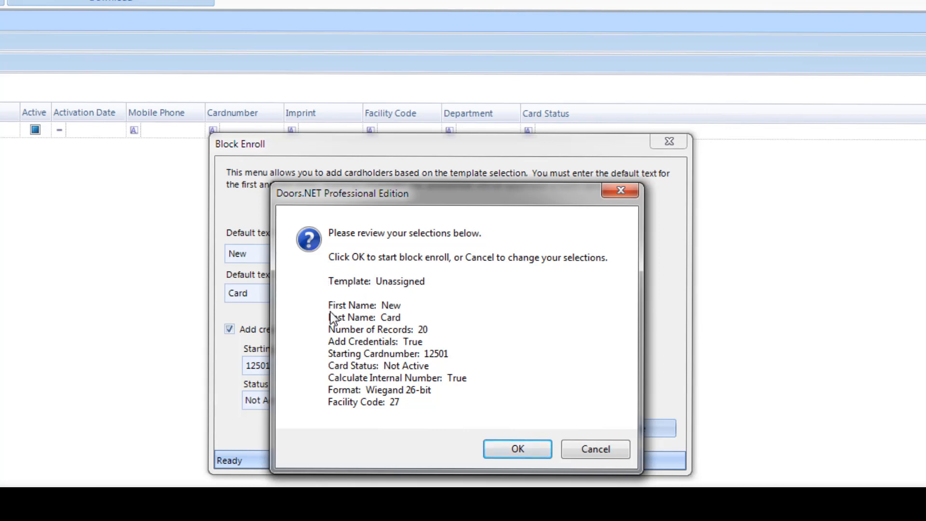
mouse_move(328, 392)
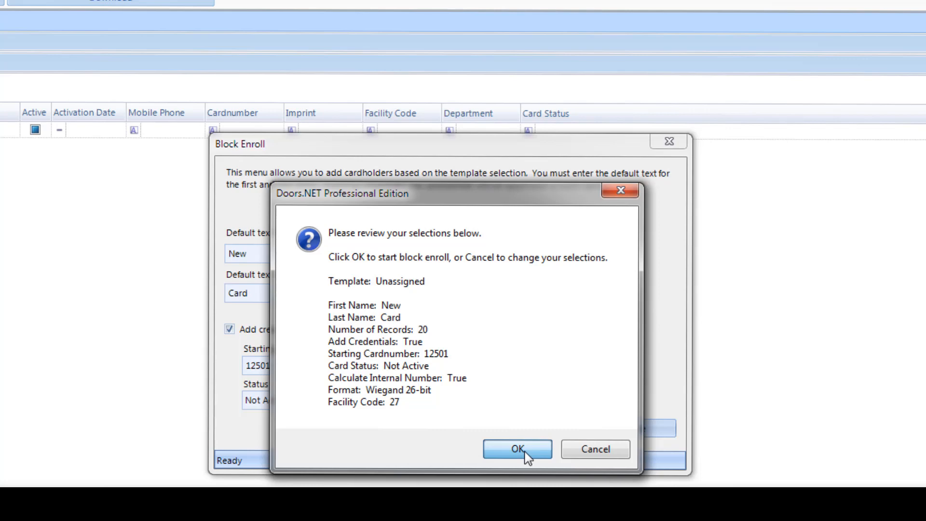
left_click(516, 449)
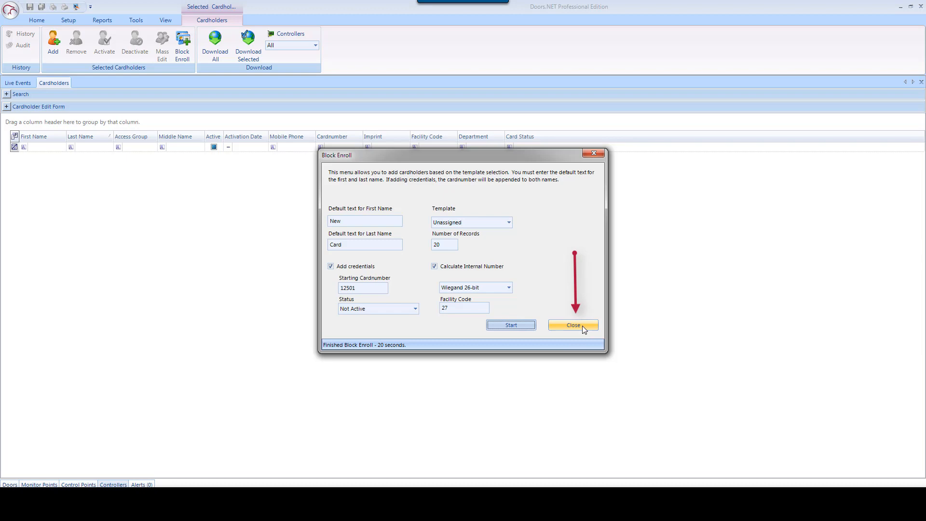
- Close the finished Block Enroll window and select New1 Card1 for editing
left_click(573, 325)
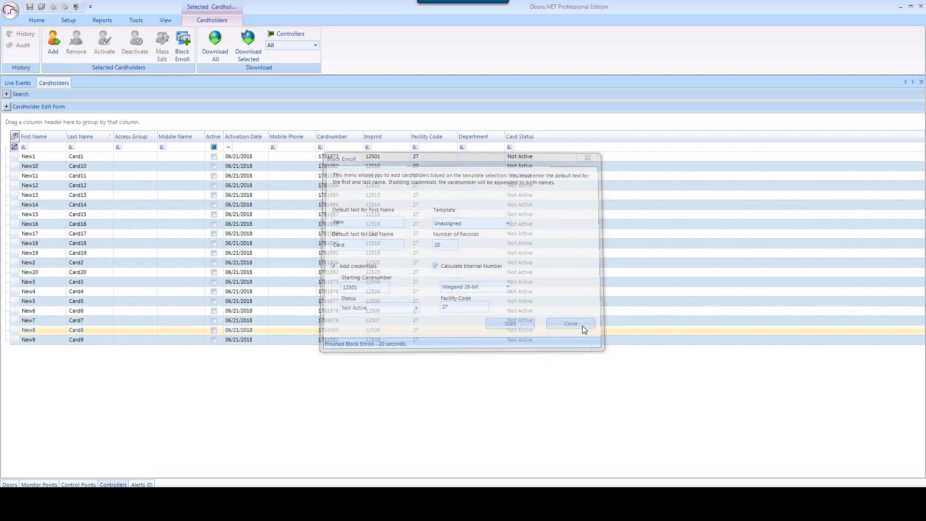
left_click(570, 323)
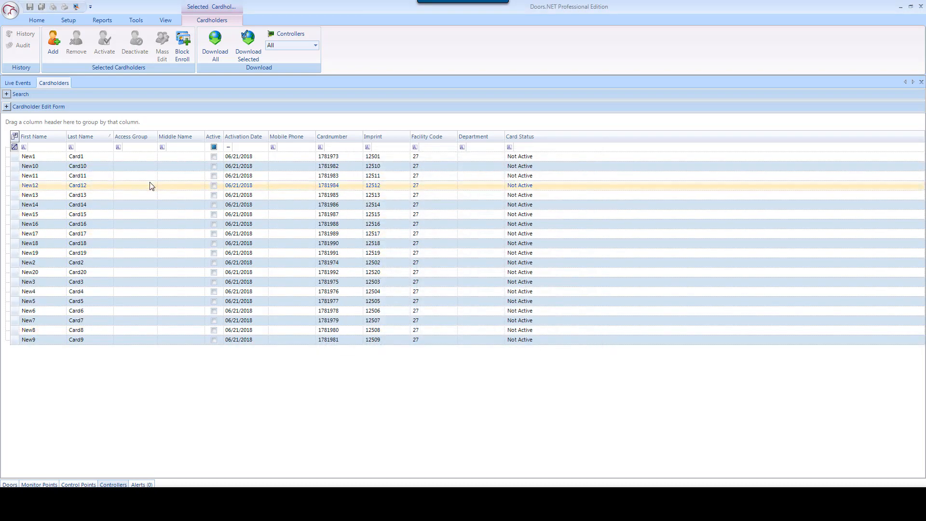
mouse_move(53, 41)
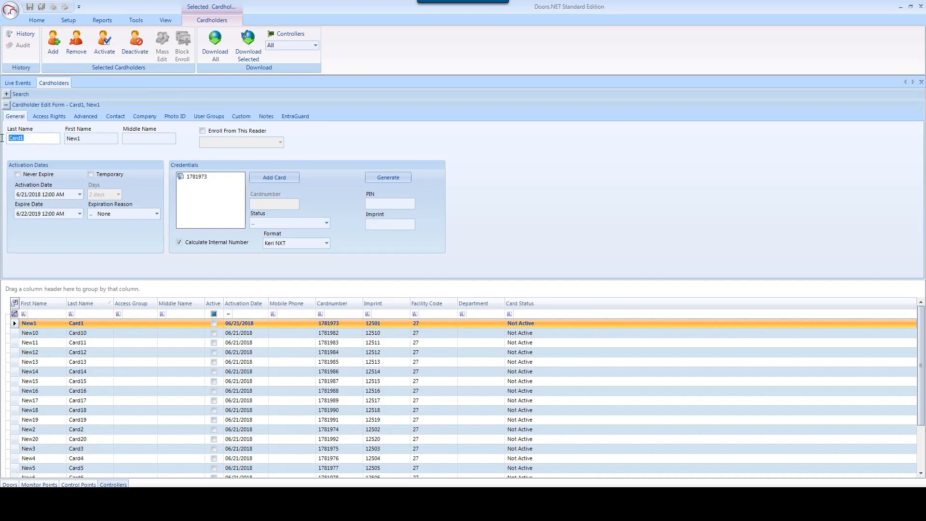
- Enter last name Smith and first name John, and turn on Never Expire
type("Smith")
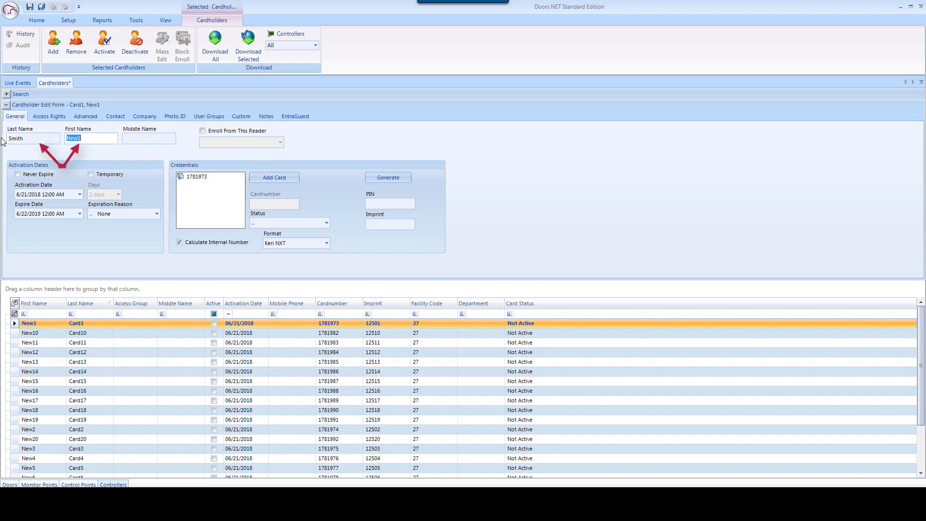
type("John")
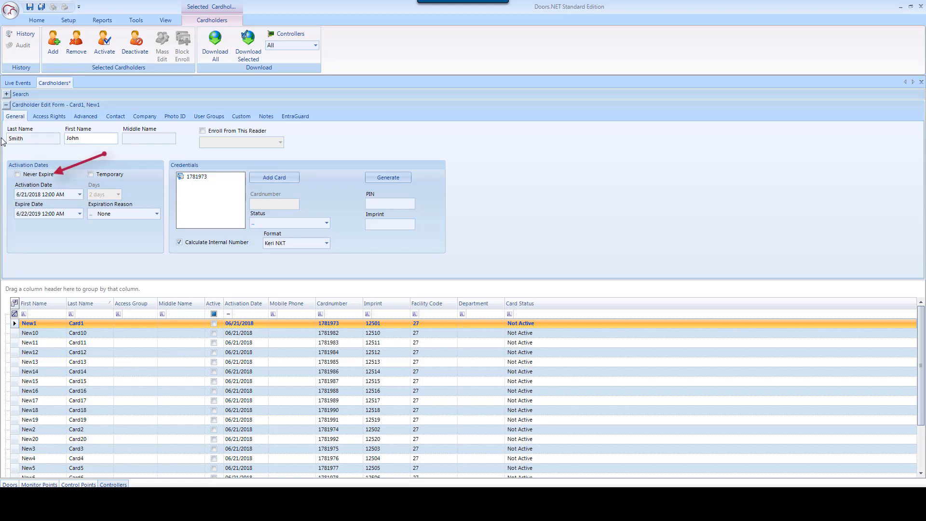
left_click(18, 174)
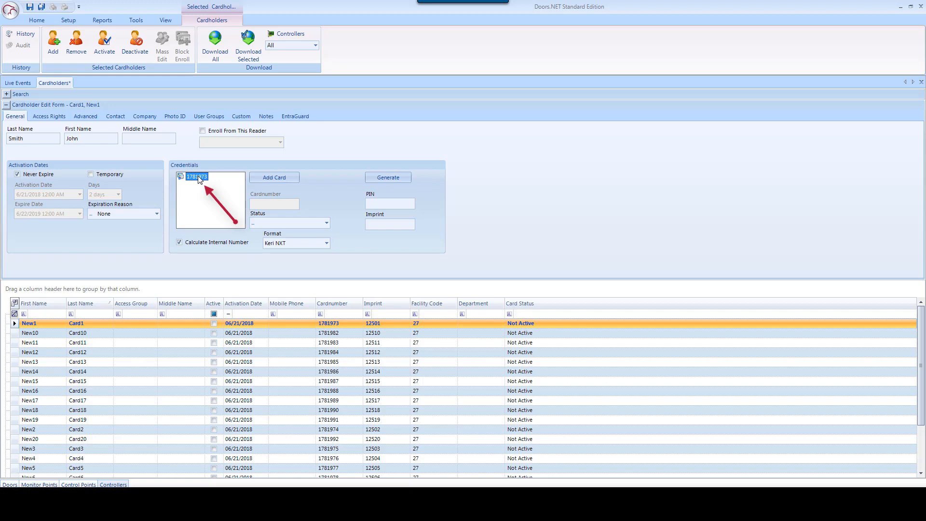
left_click(196, 176)
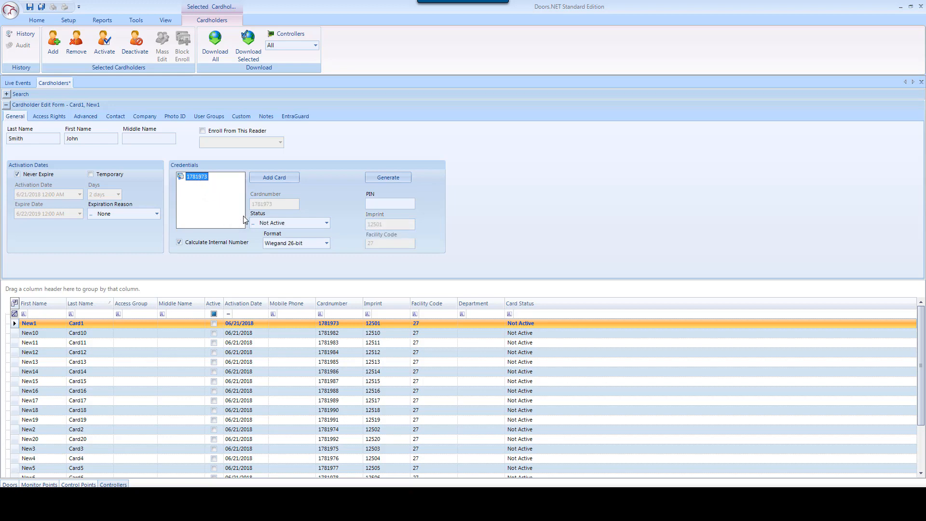
mouse_move(326, 223)
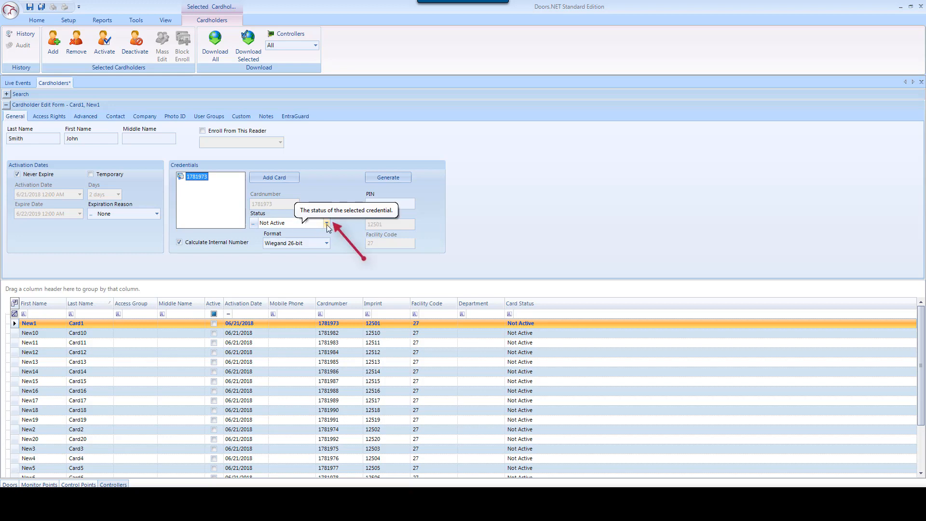
left_click(326, 223)
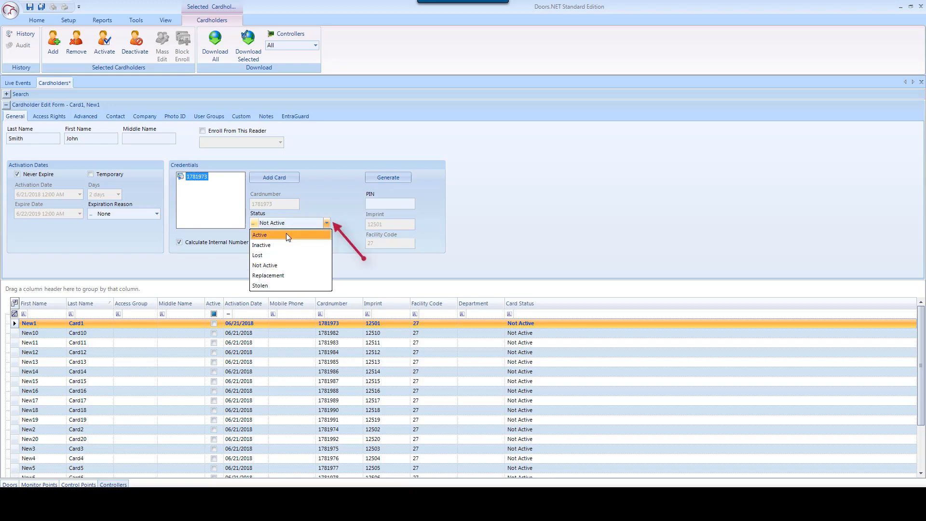
left_click(260, 235)
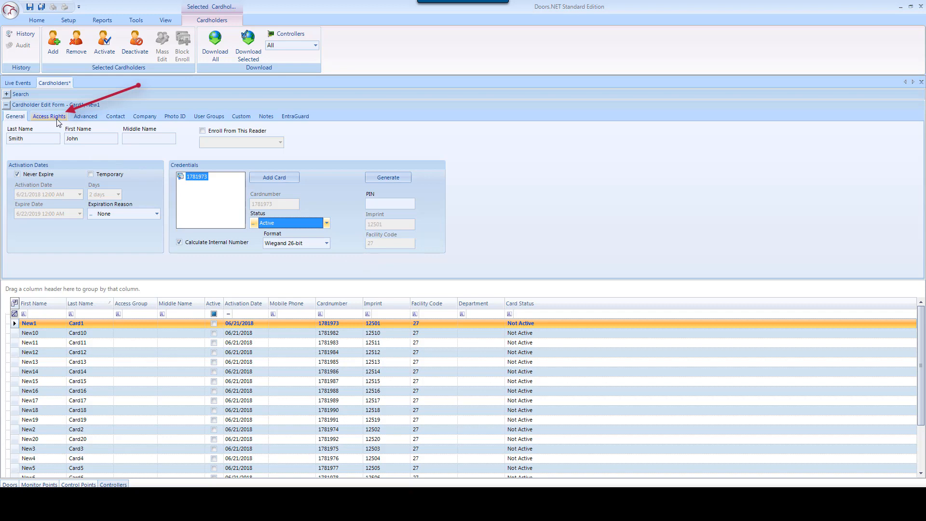
- Mark the Total Access group as Assigned on the Access Rights tab
left_click(49, 115)
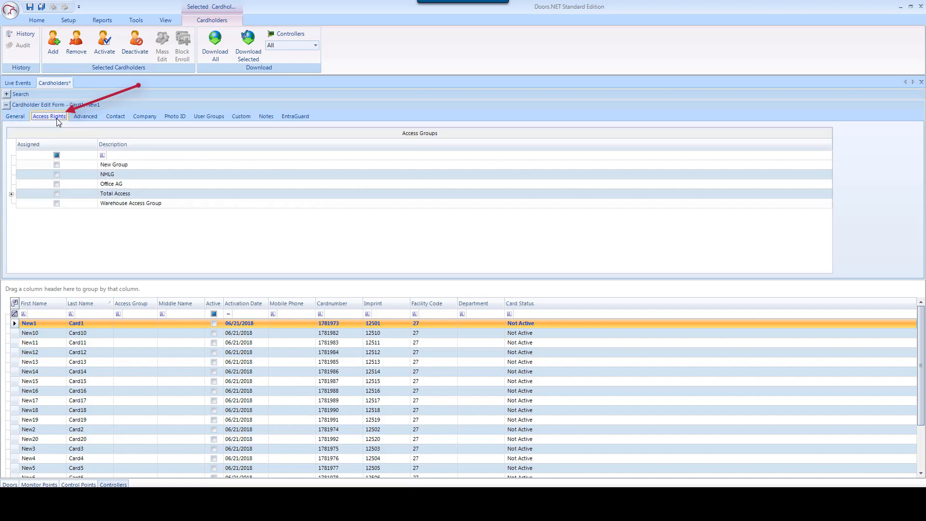
left_click(57, 194)
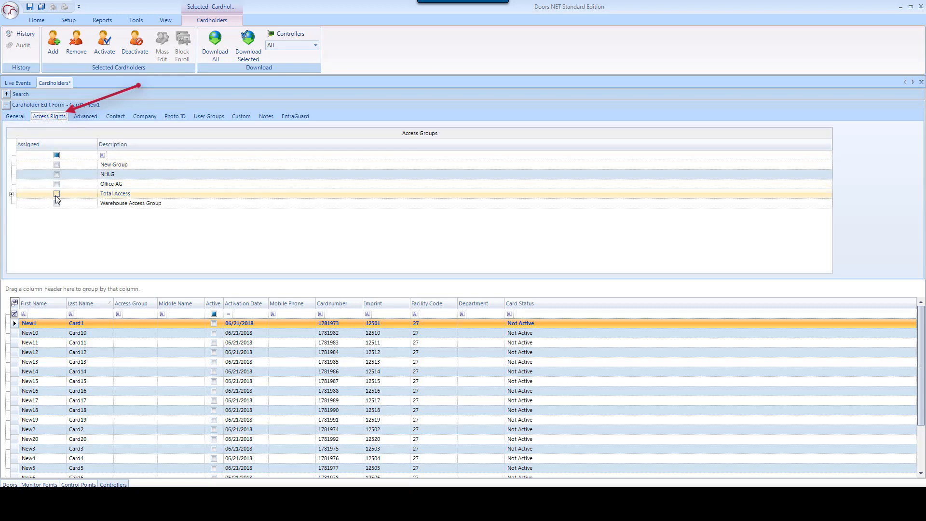
left_click(57, 194)
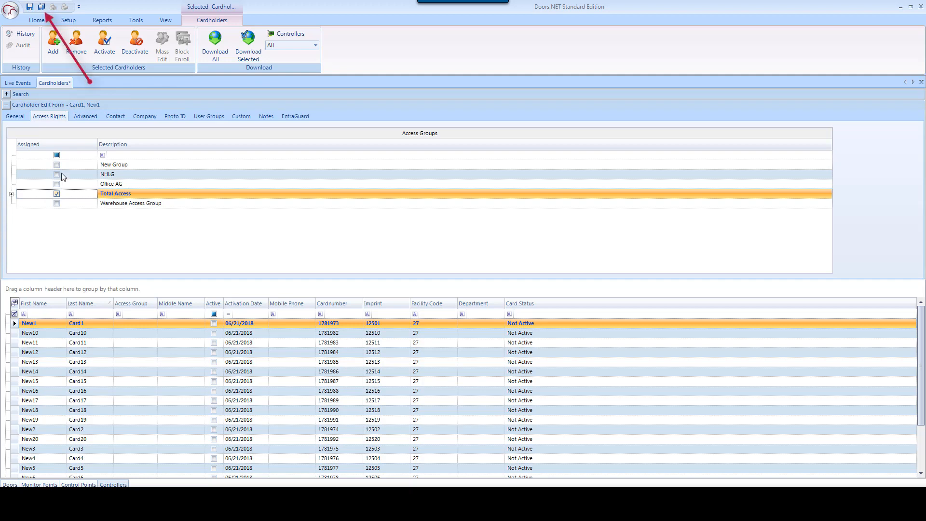